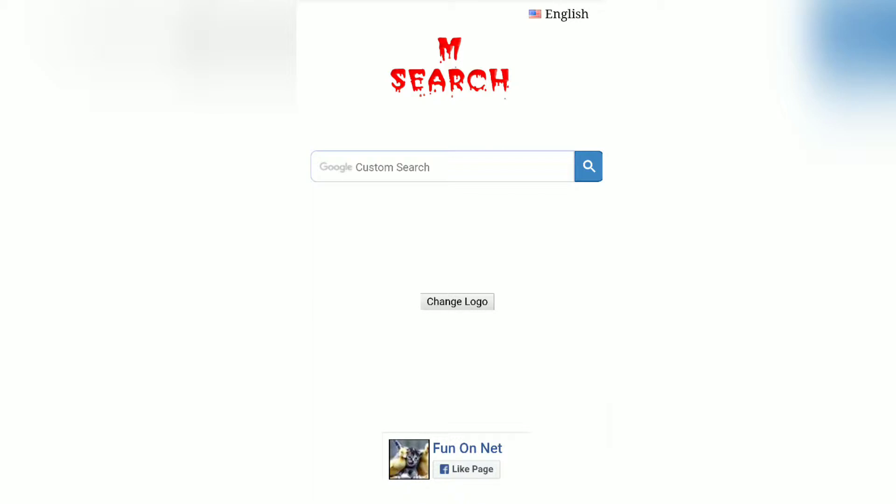
Load goglogo.net in the mobile browser to reach the logo-creation page
text(youtube)
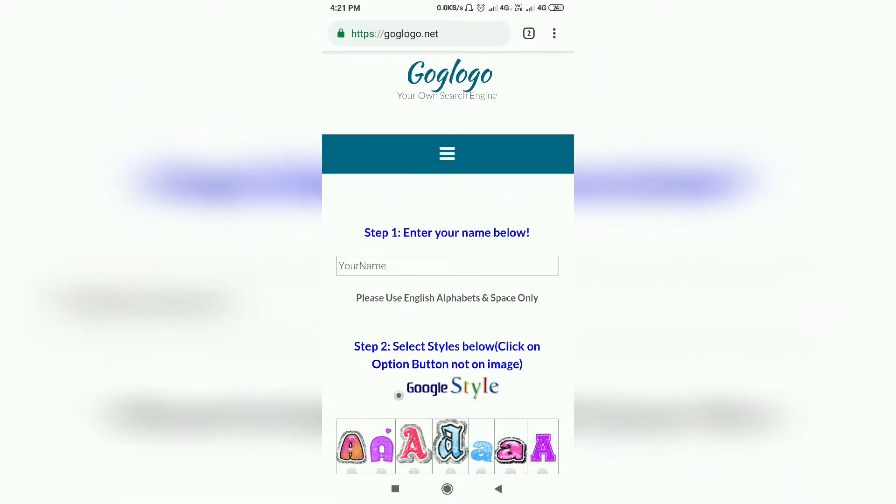
Enter 'm search' as the logo name, dismissing the English-alphabets-only alerts
click(447, 266)
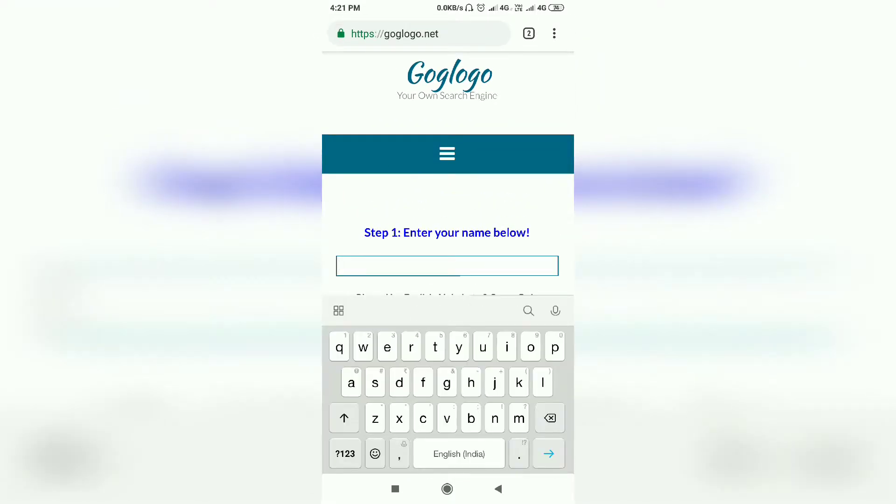
click(448, 265)
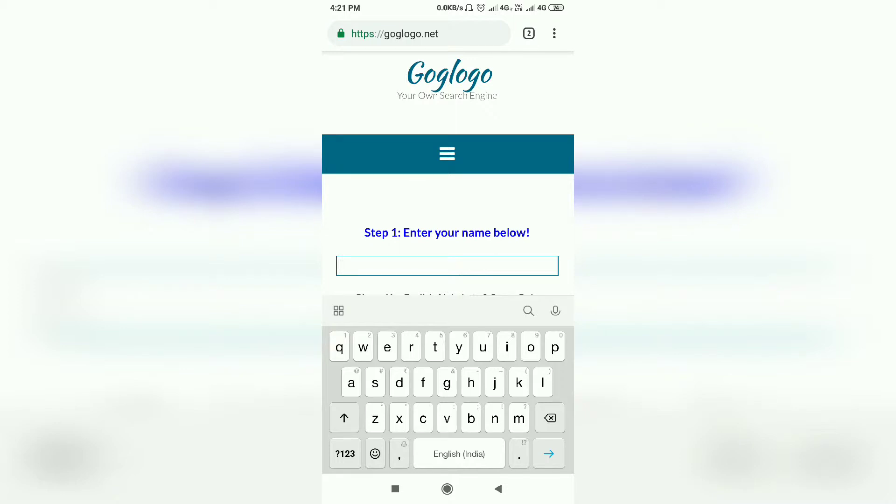
text(m)
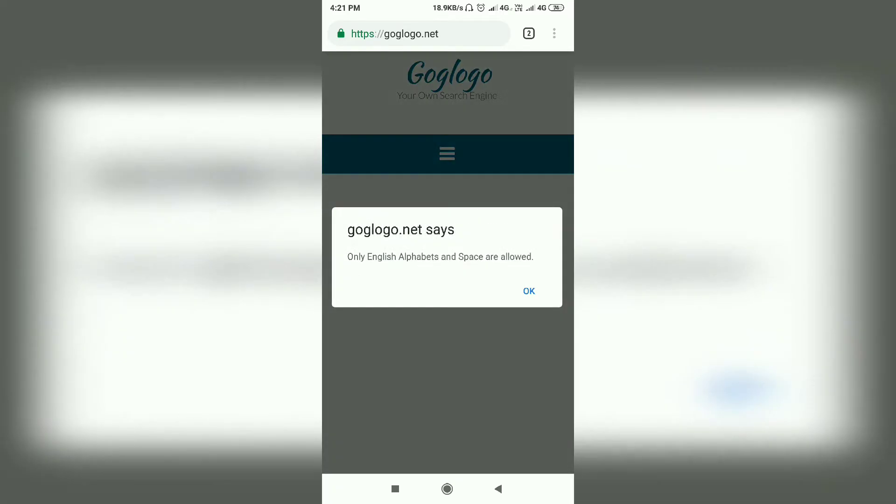
click(527, 291)
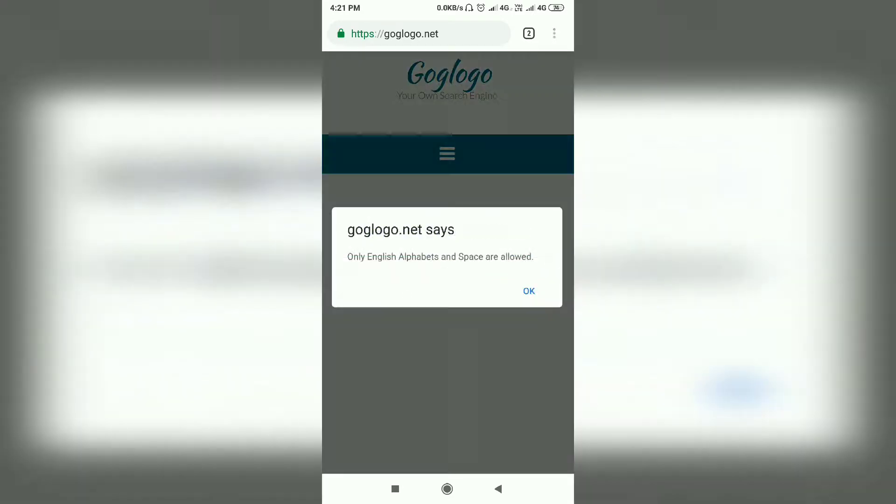
click(528, 291)
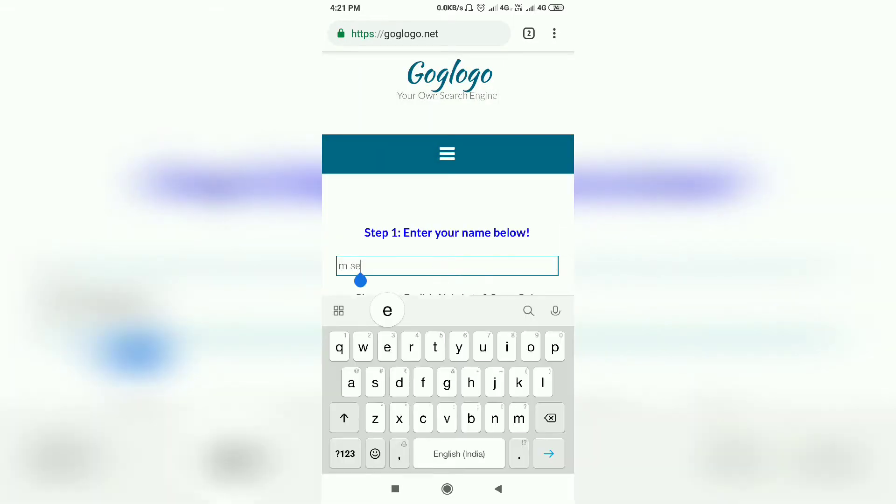
text(a)
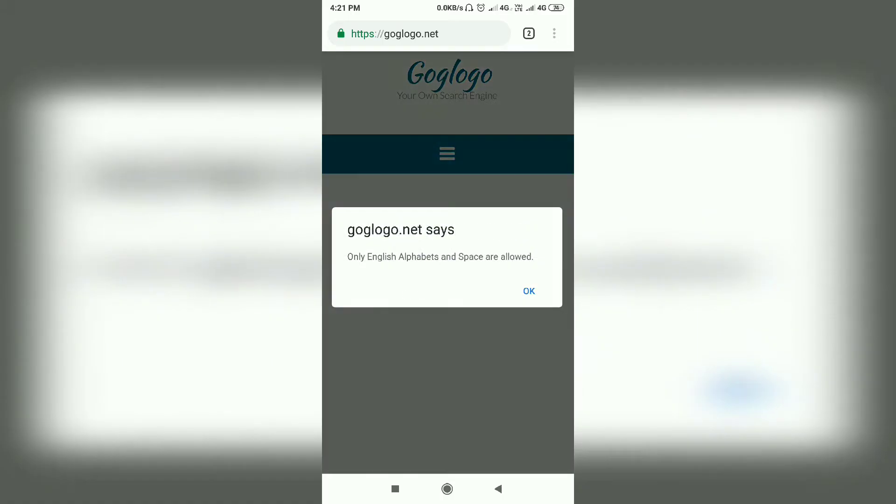
click(528, 291)
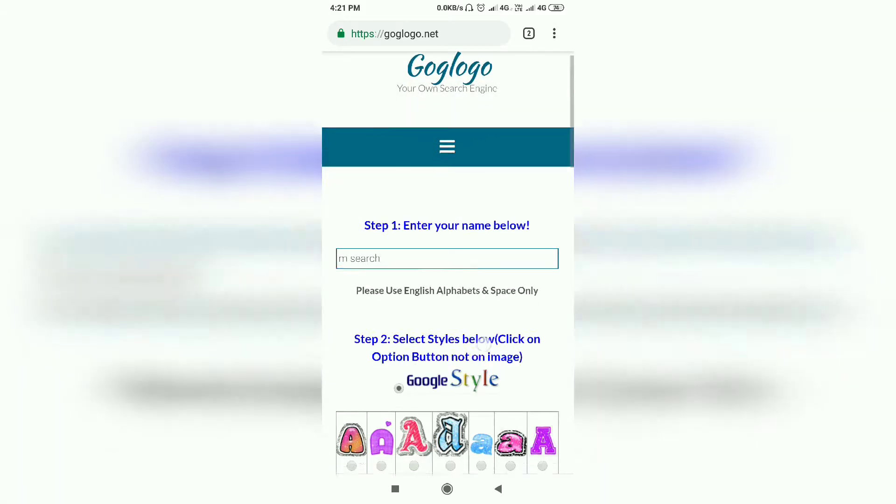
Scroll down the logo style grid to the dripping red style
scroll(down, 3)
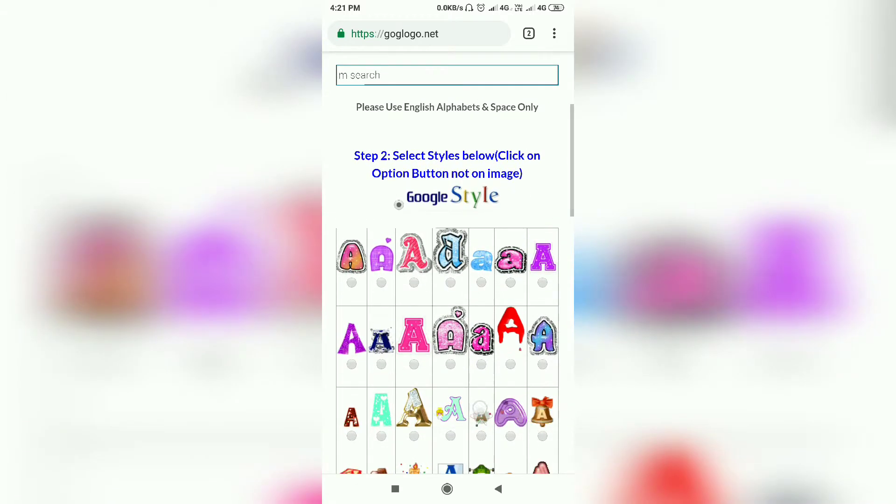
scroll(down, 3)
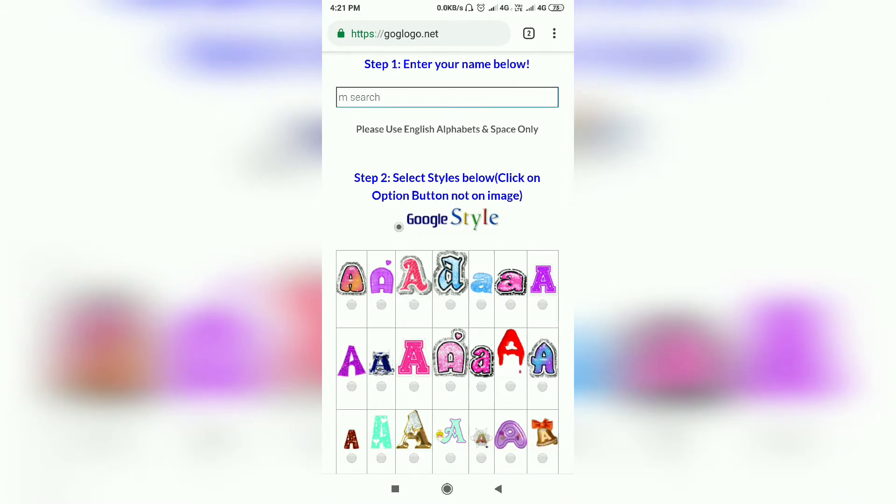
scroll(down, 3)
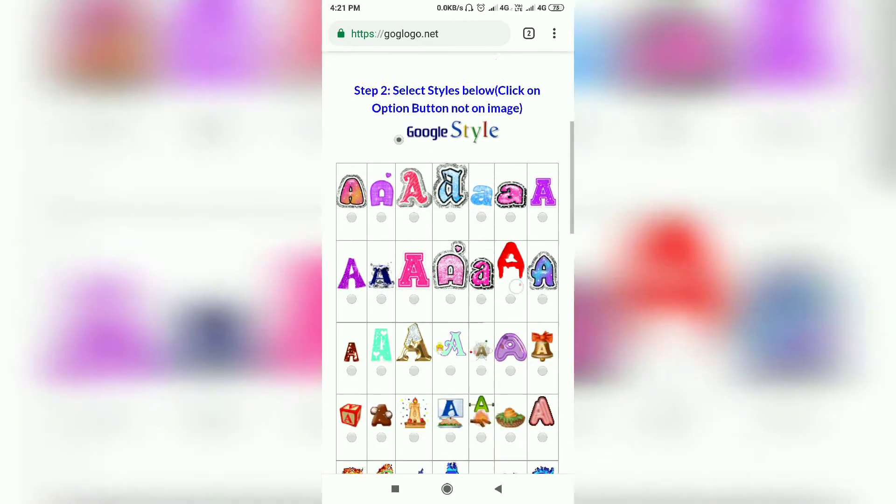
scroll(down, 3)
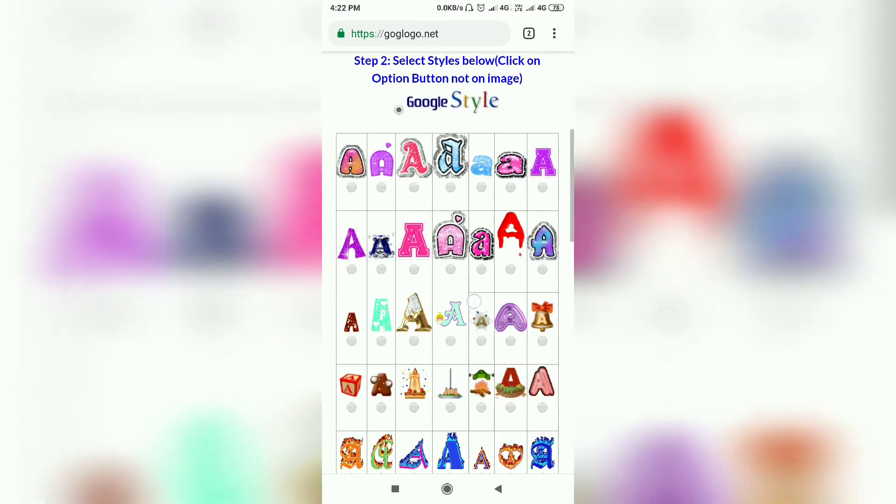
scroll(down, 3)
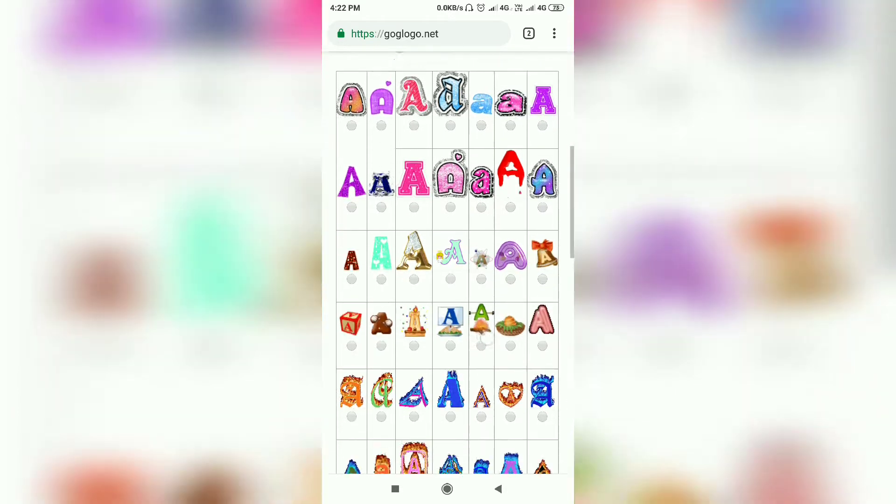
scroll(down, 3)
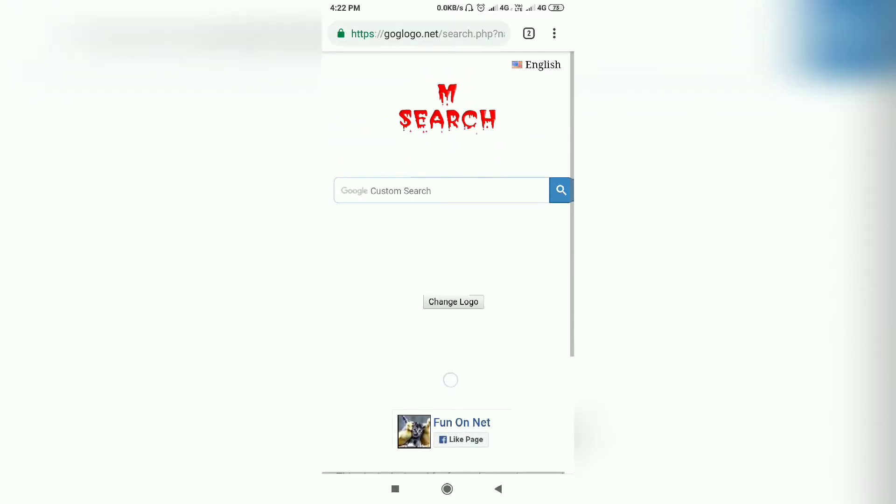
Search for 'youtube' from the custom M SEARCH page using its suggestion
click(440, 191)
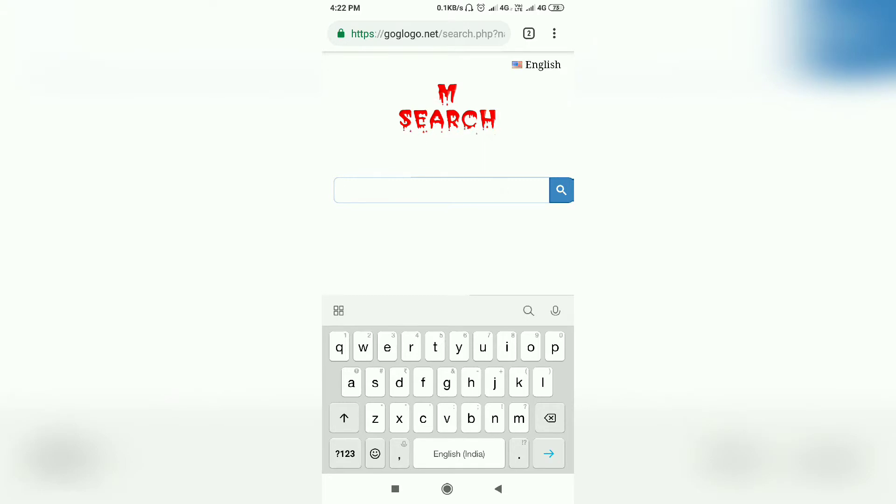
text(m)
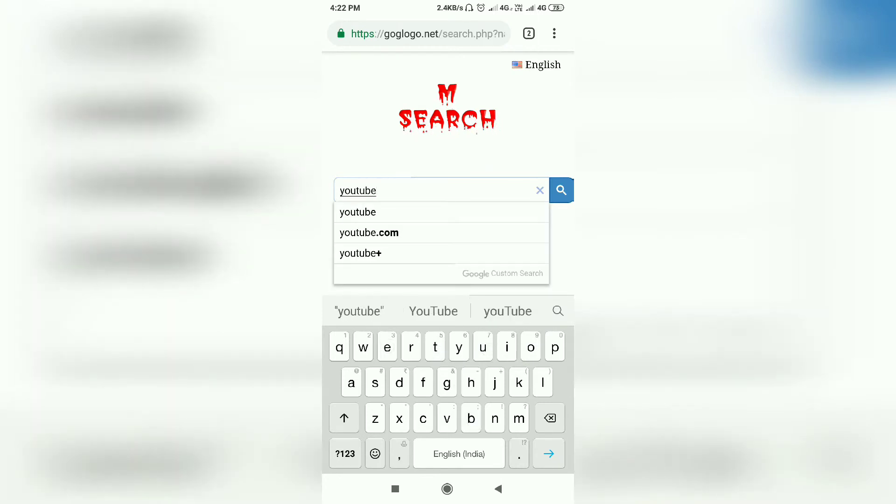
click(561, 190)
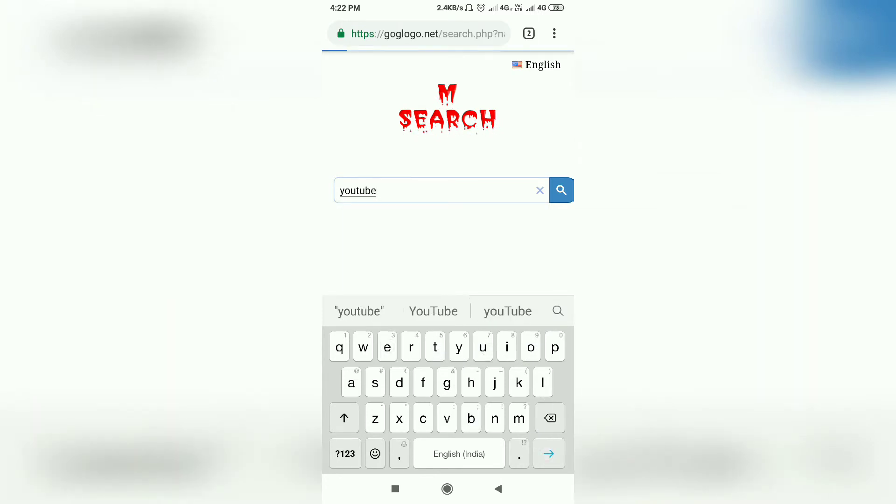
click(561, 190)
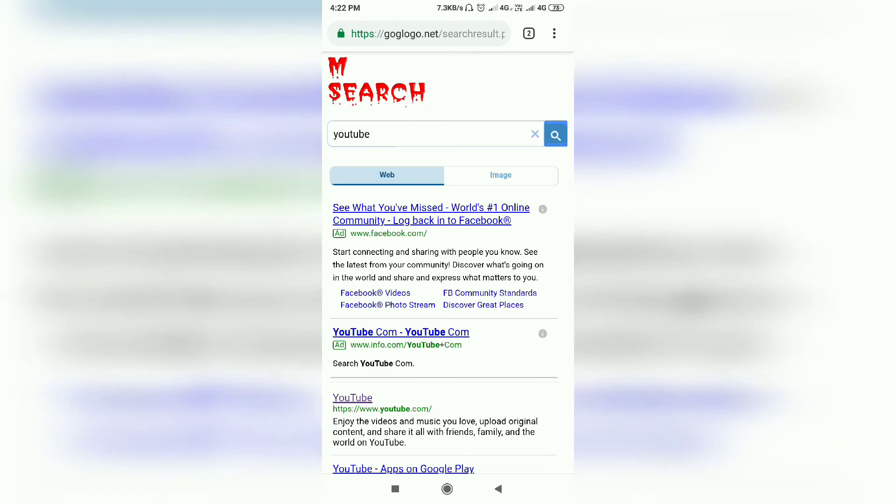
scroll(down, 3)
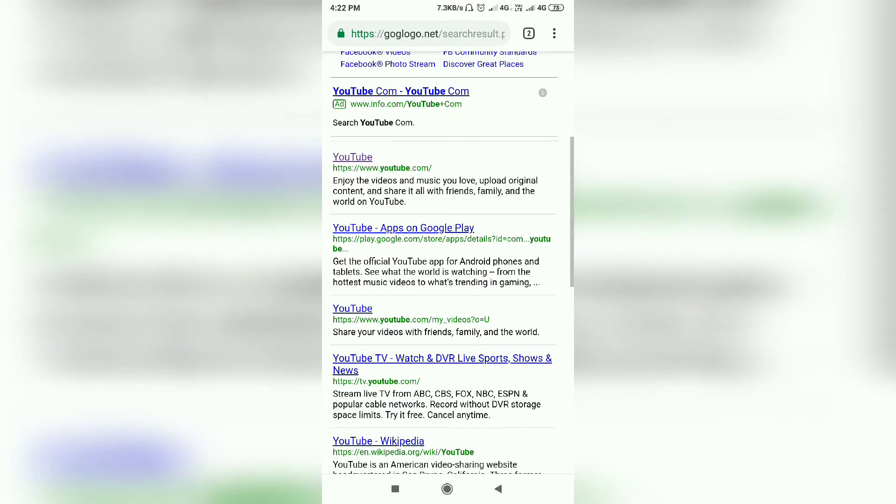
scroll(up, 3)
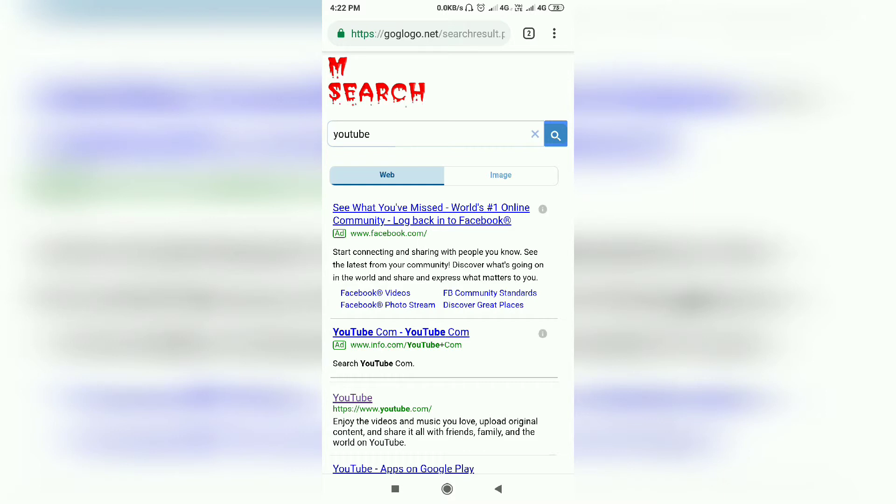
click(500, 175)
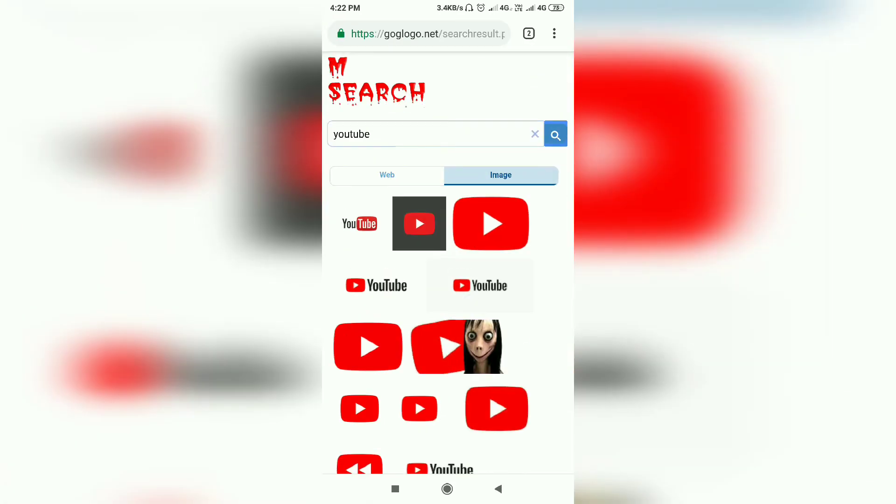
click(387, 175)
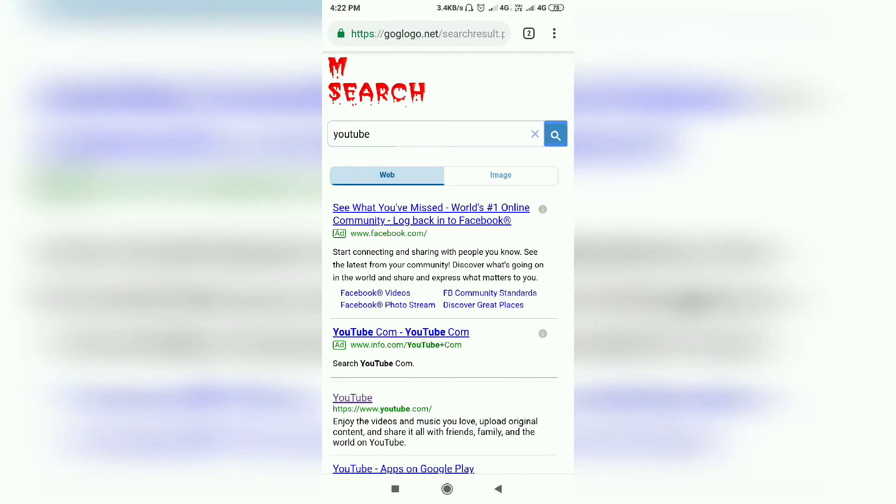
click(500, 175)
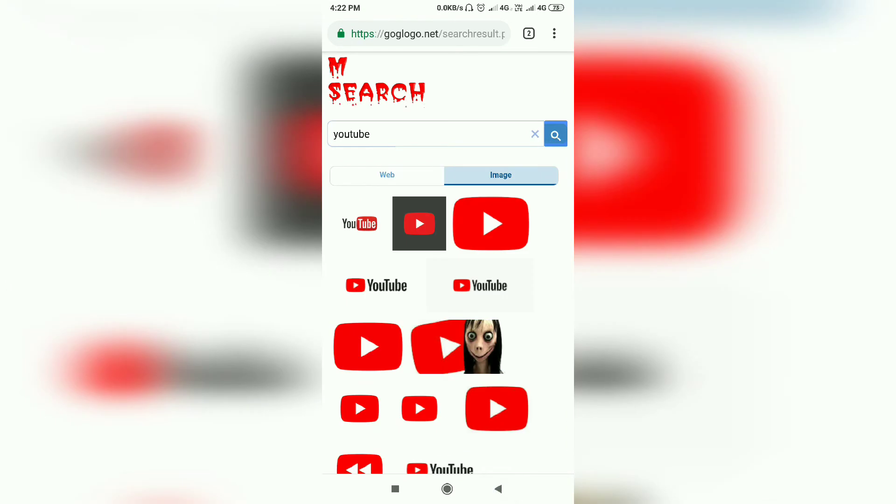
click(387, 175)
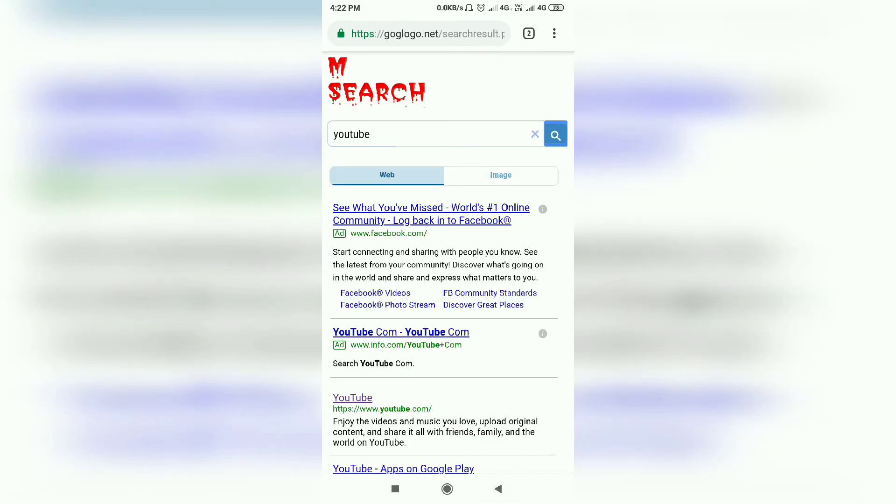